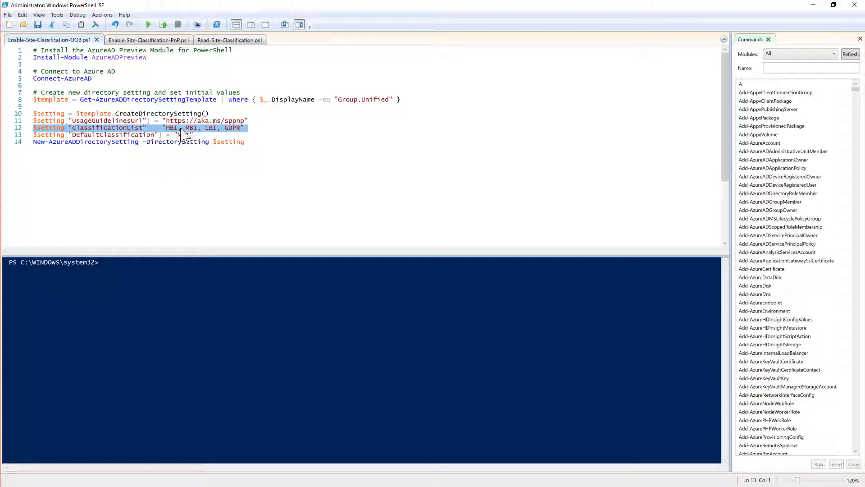
# - Enter MBI as the DefaultClassification on line 13 and inspect the New-AzureADDirectorySetting $setting line
pyautogui.write('MBI')
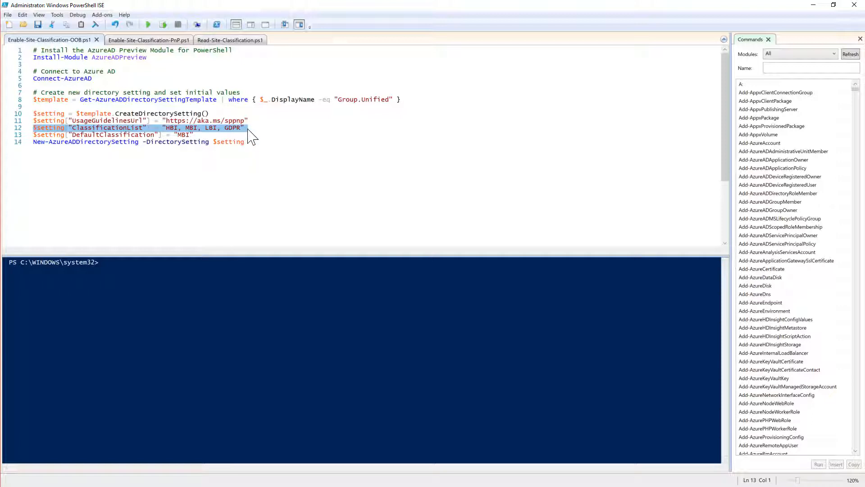
pyautogui.click(156, 134)
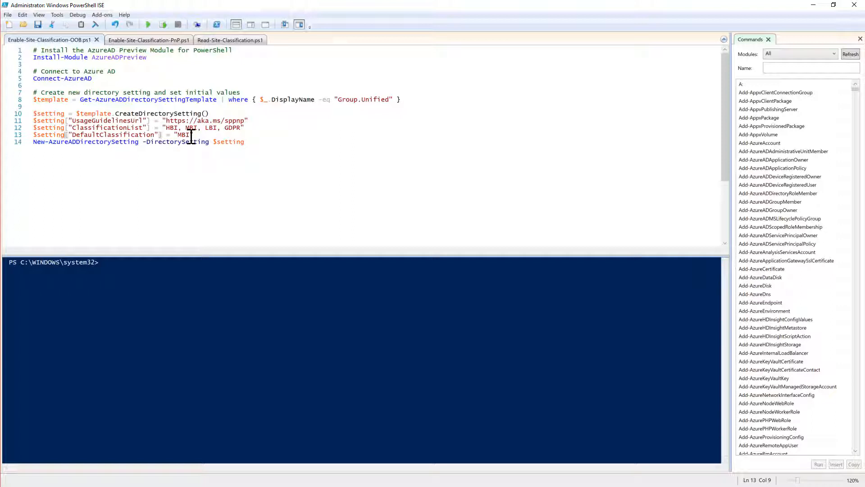
pyautogui.click(35, 141)
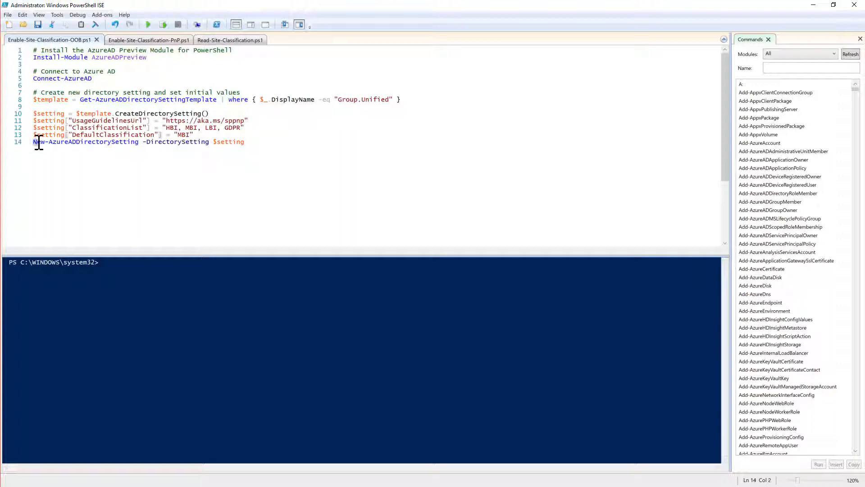
pyautogui.doubleClick(84, 141)
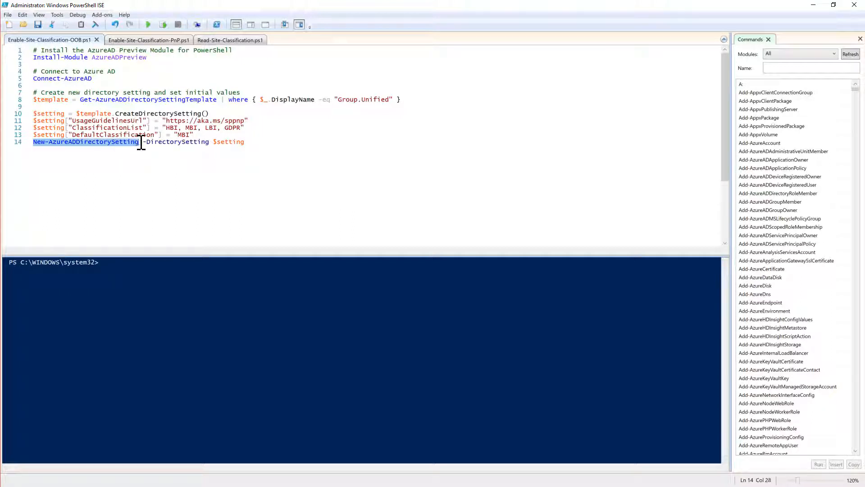
pyautogui.doubleClick(229, 141)
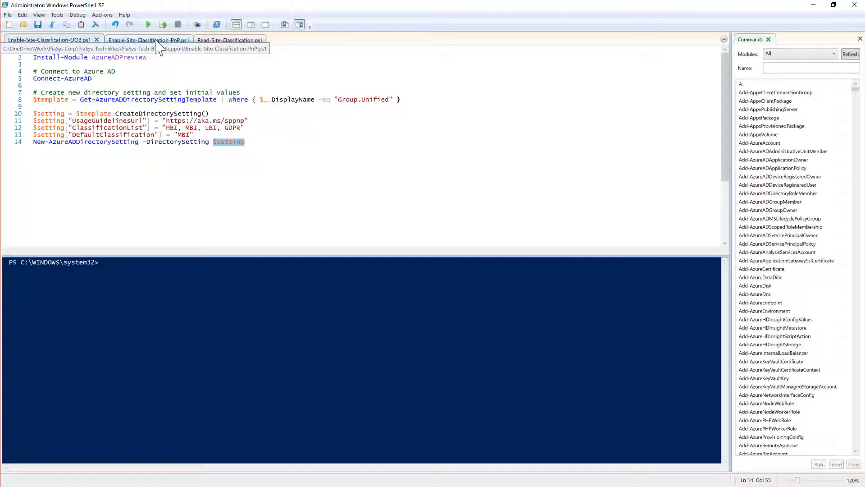
# - Switch to Enable-Site-Classification-PnP.ps1 to review its Enable-PnPSiteClassification parameters
pyautogui.click(143, 39)
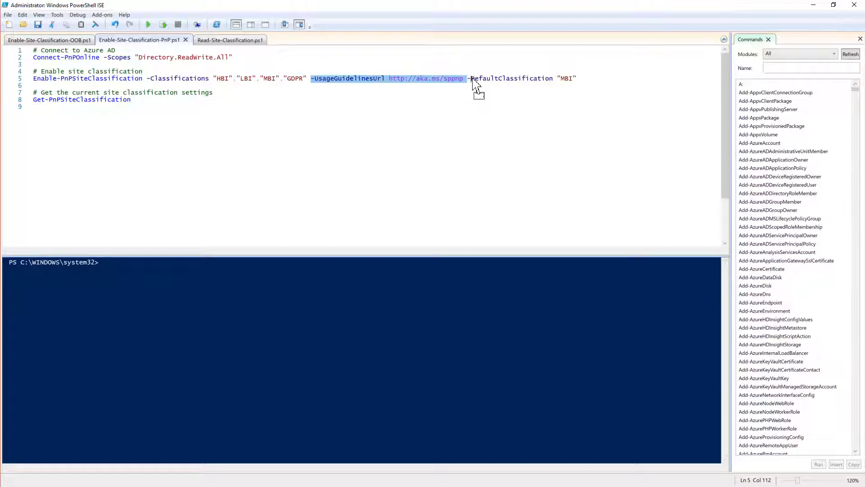
pyautogui.moveTo(476, 78)
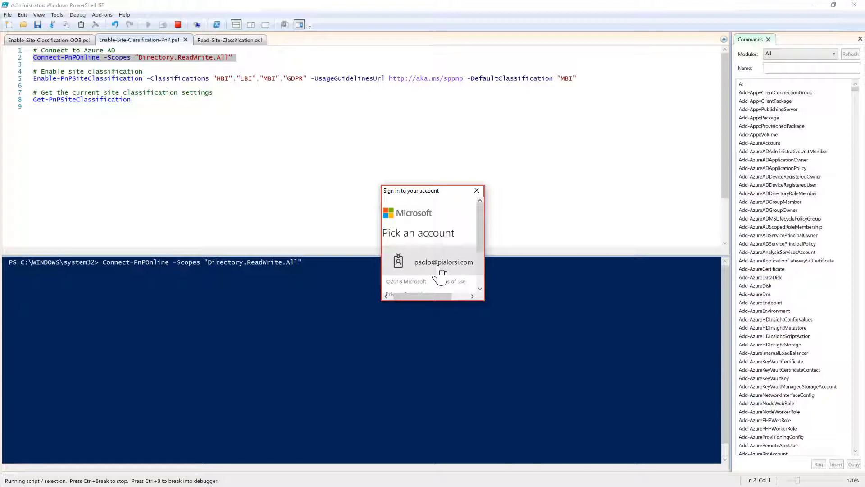
# - Sign in to Connect-PnPOnline with the listed account and its password
pyautogui.click(443, 262)
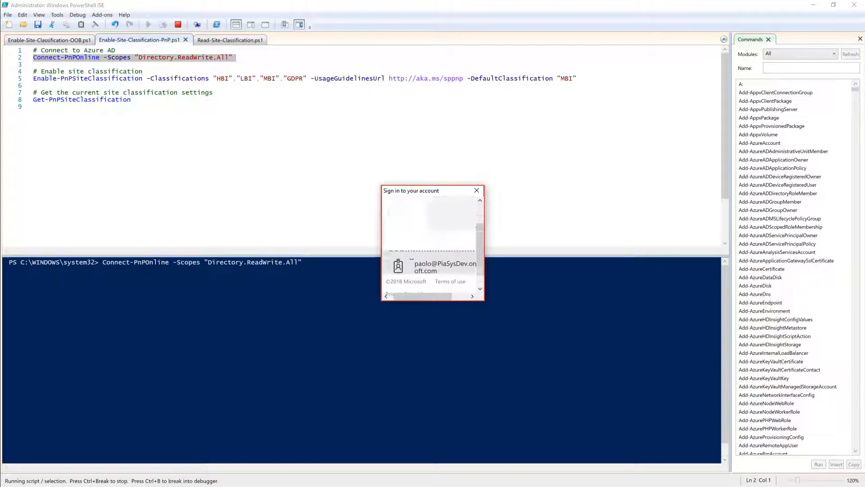
pyautogui.write('••••')
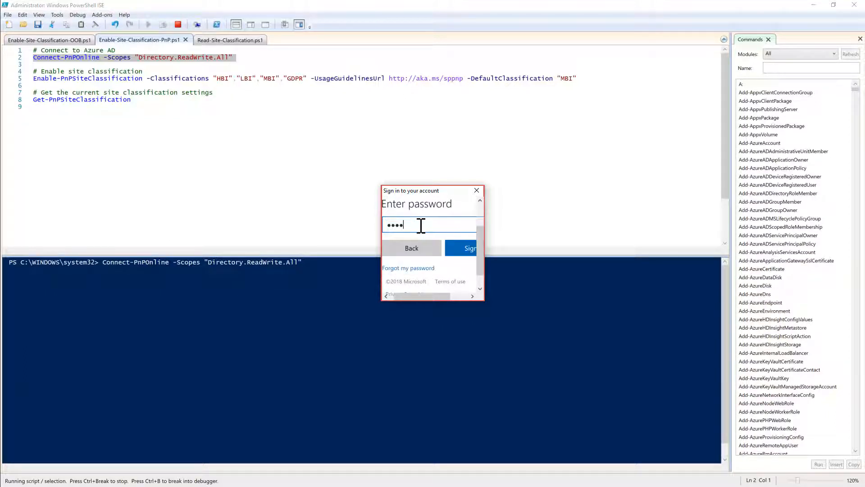
pyautogui.click(469, 248)
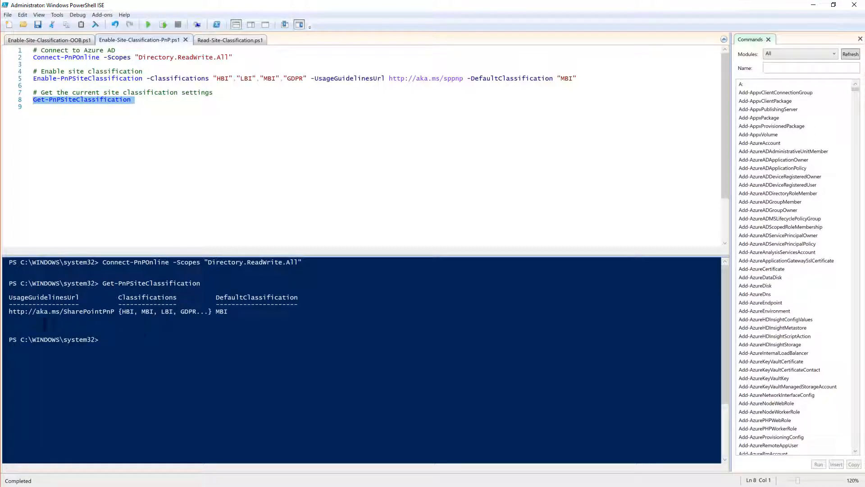
pyautogui.moveTo(113, 317)
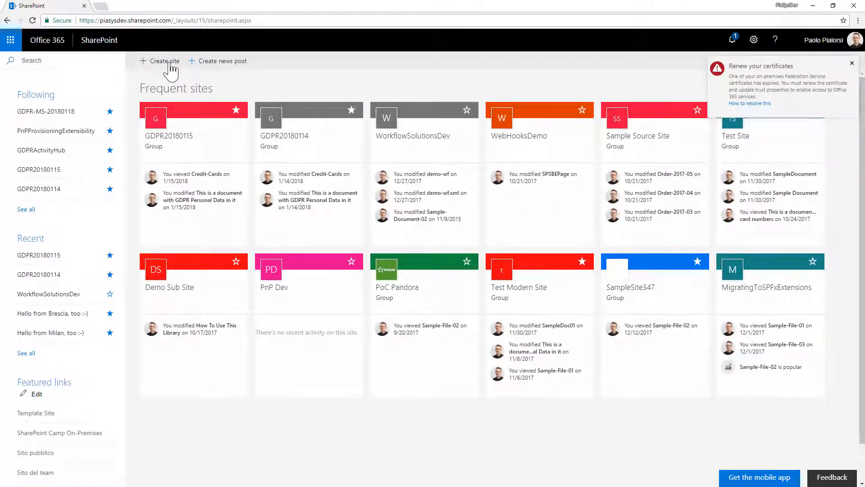
# - Create team site 'ShowClassification20180124' with data sensitivity set to GDPR, then finish
pyautogui.click(163, 61)
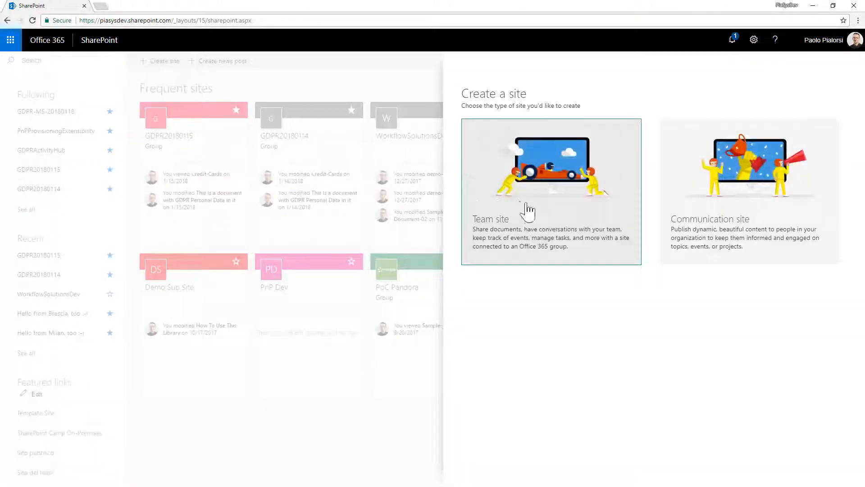
pyautogui.click(551, 190)
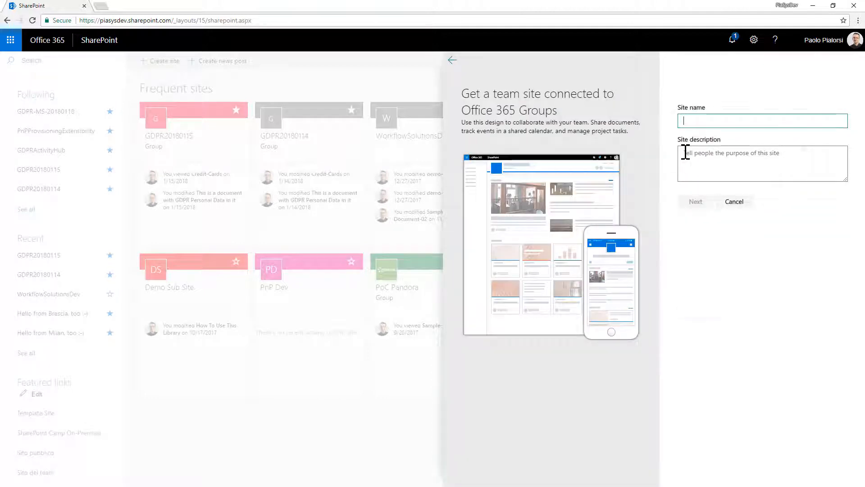
pyautogui.write('ShowClassification20180124')
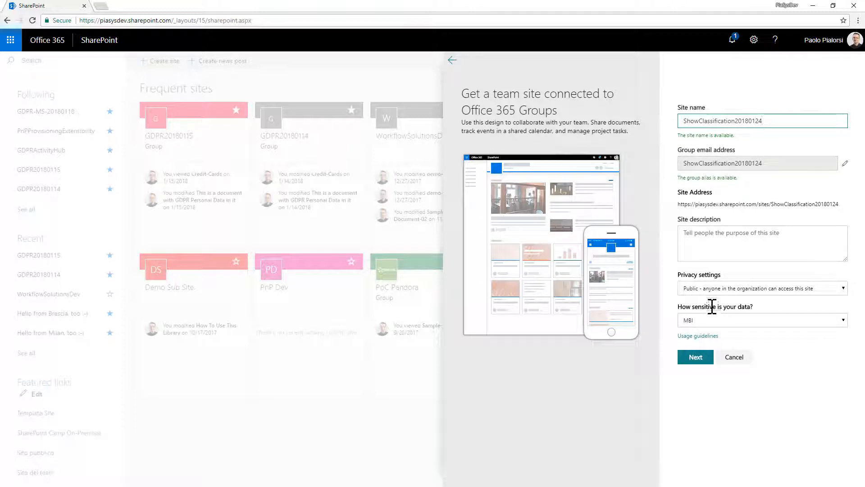
pyautogui.click(762, 320)
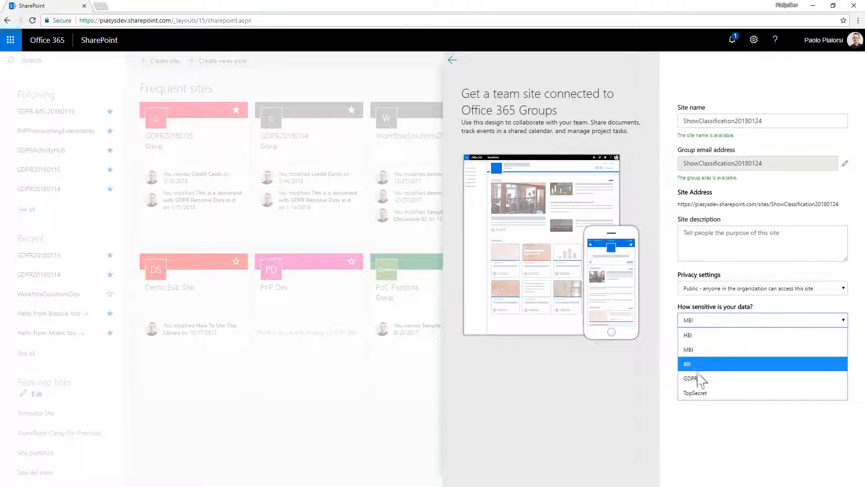
pyautogui.click(687, 378)
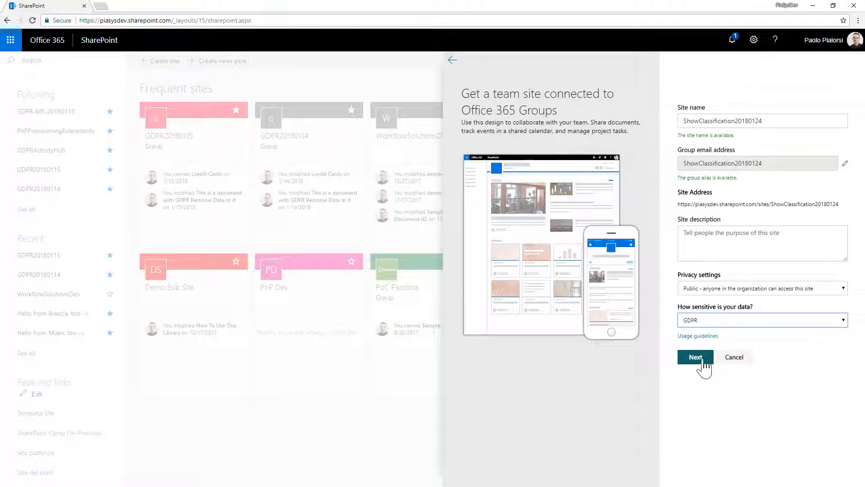
pyautogui.click(694, 356)
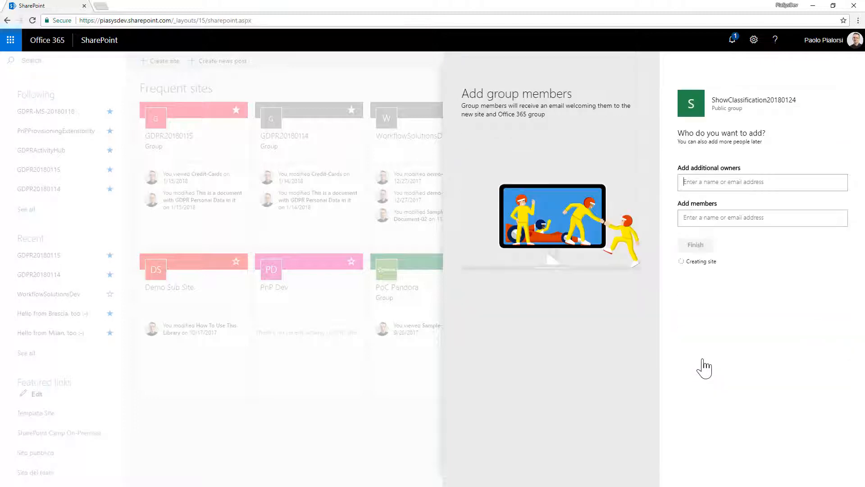
pyautogui.moveTo(698, 300)
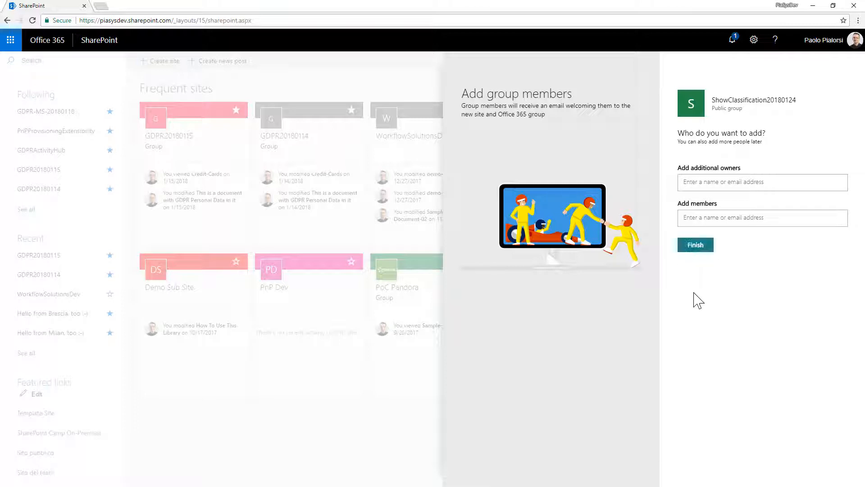
pyautogui.click(695, 245)
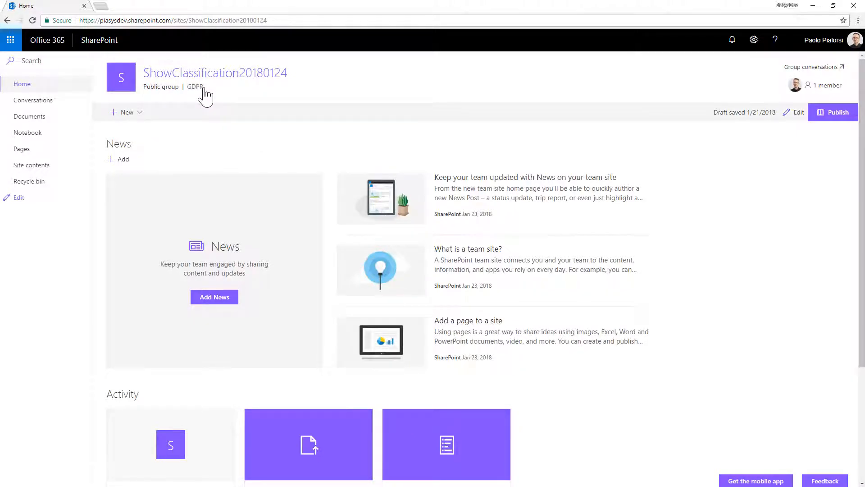
pyautogui.click(193, 87)
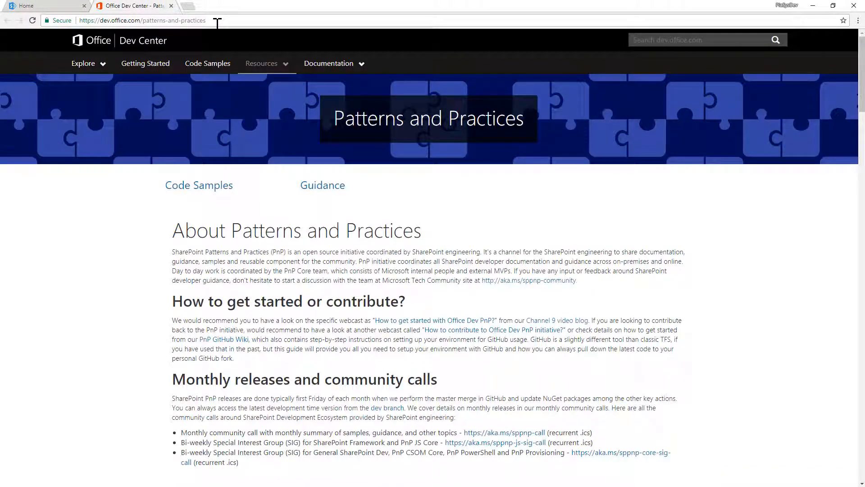
pyautogui.click(40, 6)
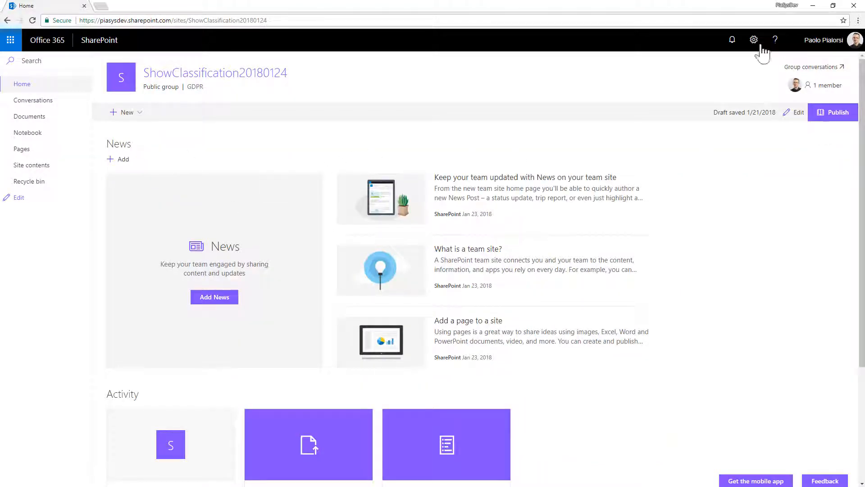
pyautogui.click(753, 39)
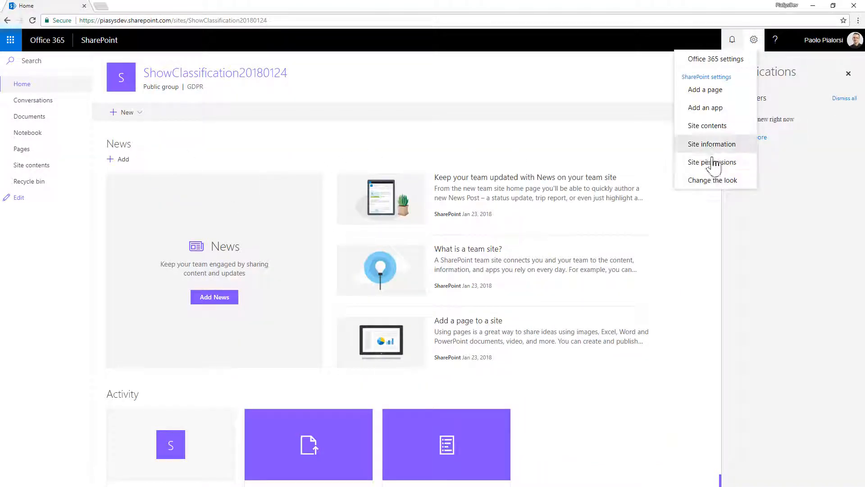
pyautogui.click(711, 144)
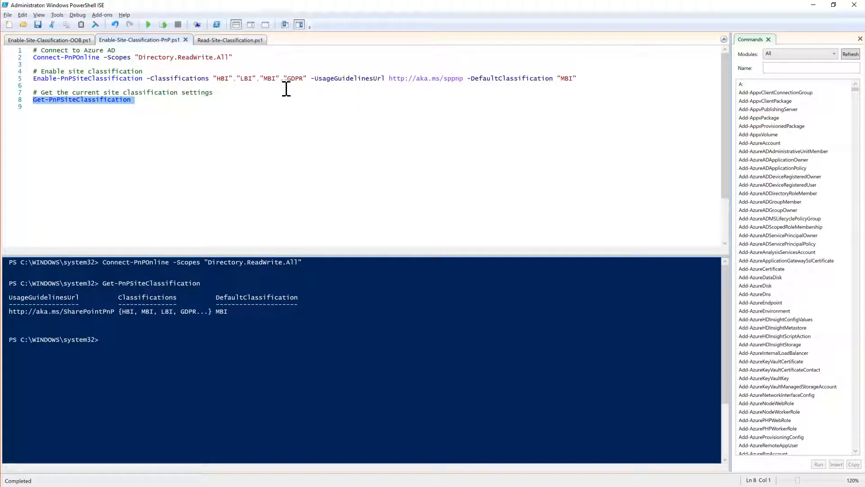
# - Enter the -Credentials value in Read-Site-Classification.ps1 and run the script
pyautogui.click(226, 40)
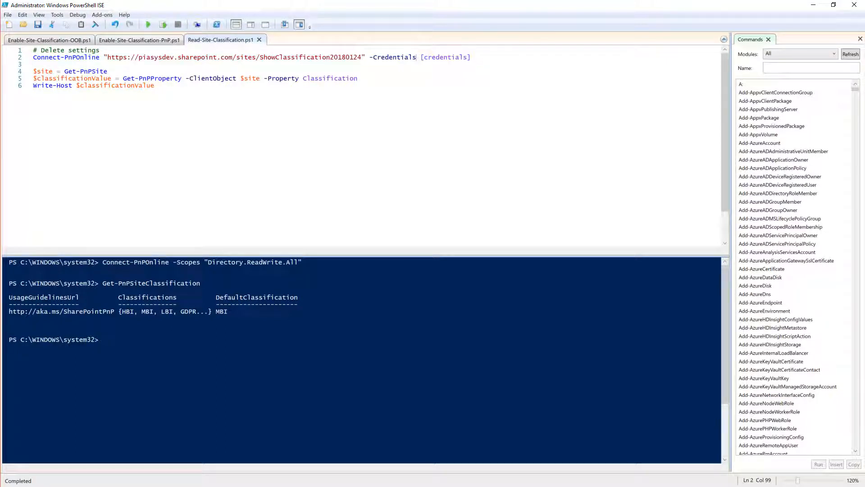
pyautogui.write('Pla')
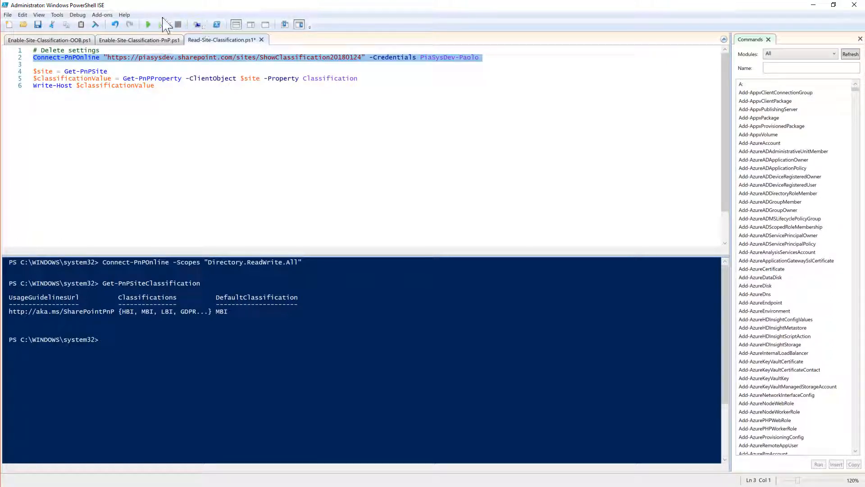
pyautogui.click(146, 25)
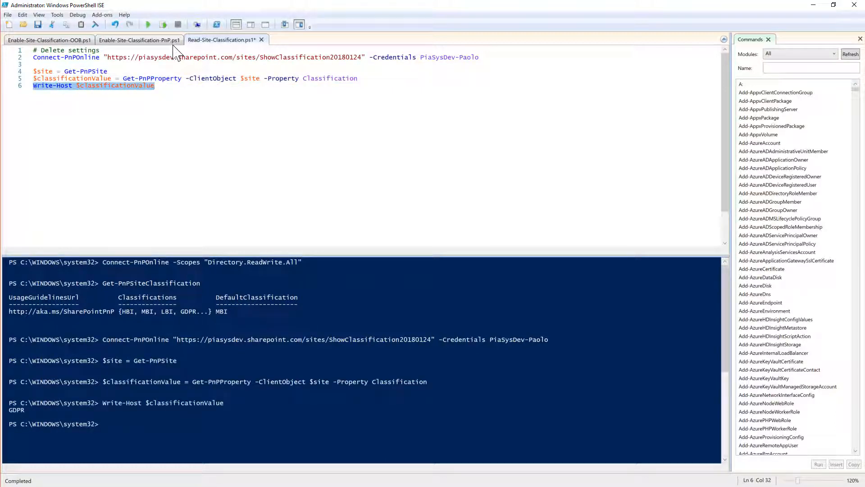
pyautogui.moveTo(238, 123)
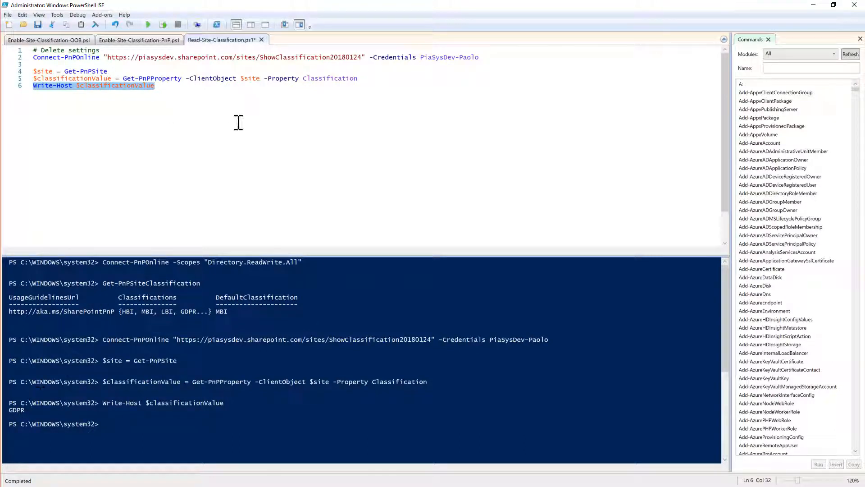
pyautogui.moveTo(62, 71)
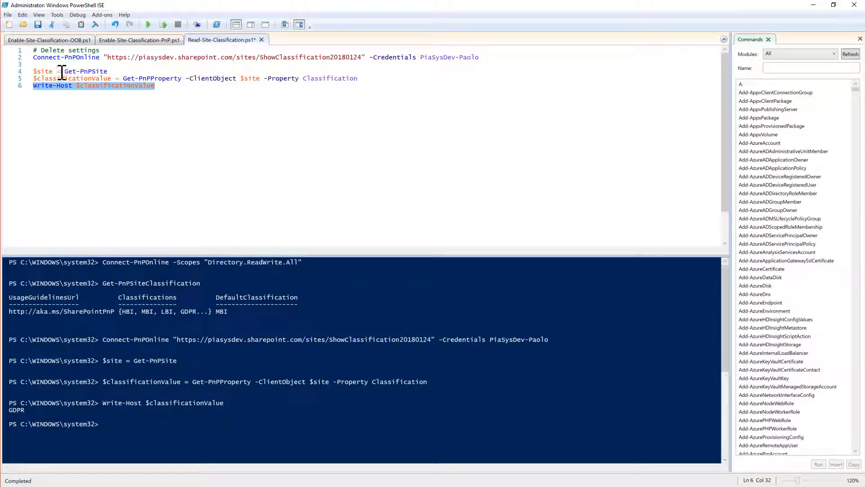